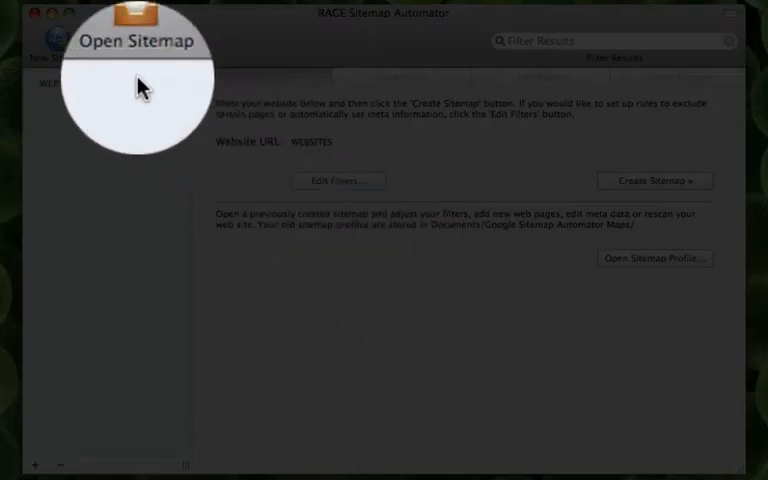
pyautogui.write('http://ap')
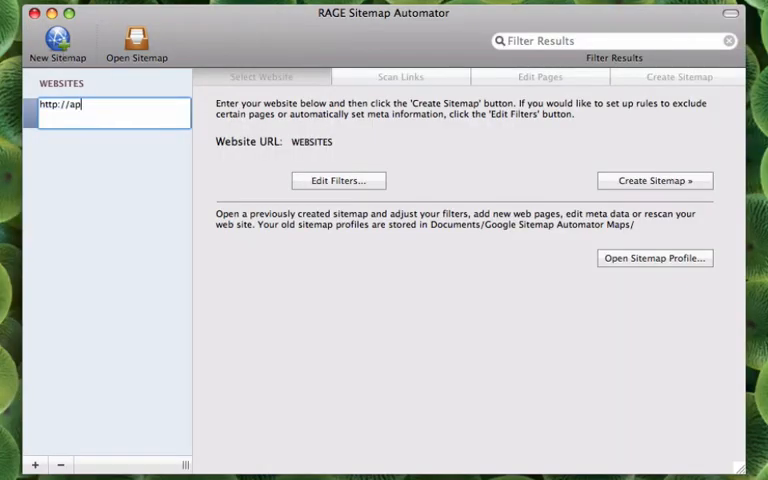
pyautogui.write('ptorial.com')
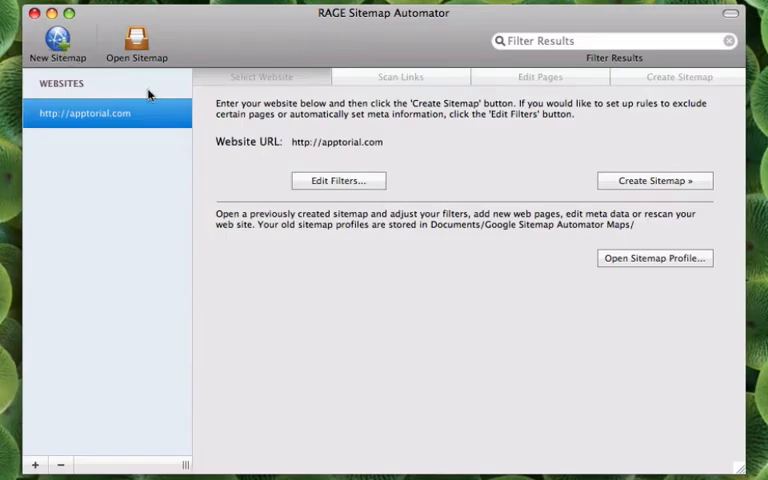
pyautogui.click(656, 180)
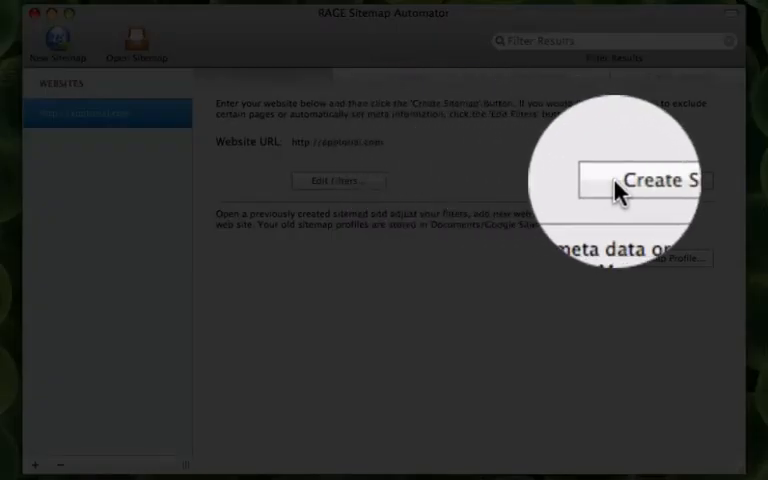
# - Scan apptorial.com for its page links and review the found pages list
pyautogui.click(648, 180)
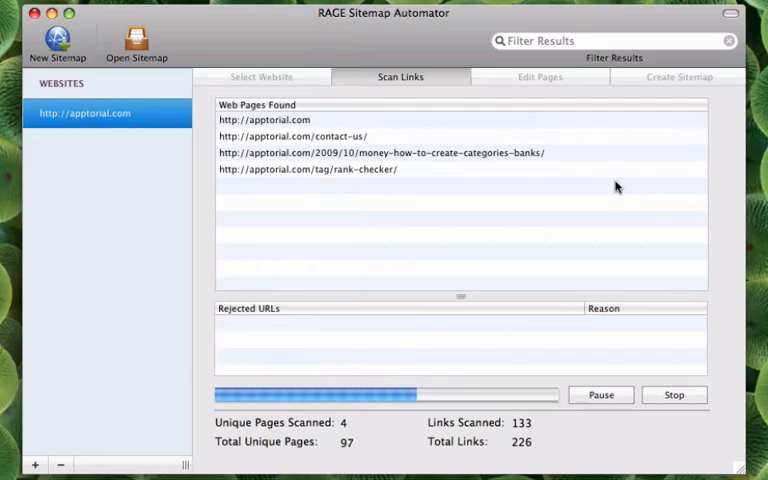
pyautogui.click(540, 76)
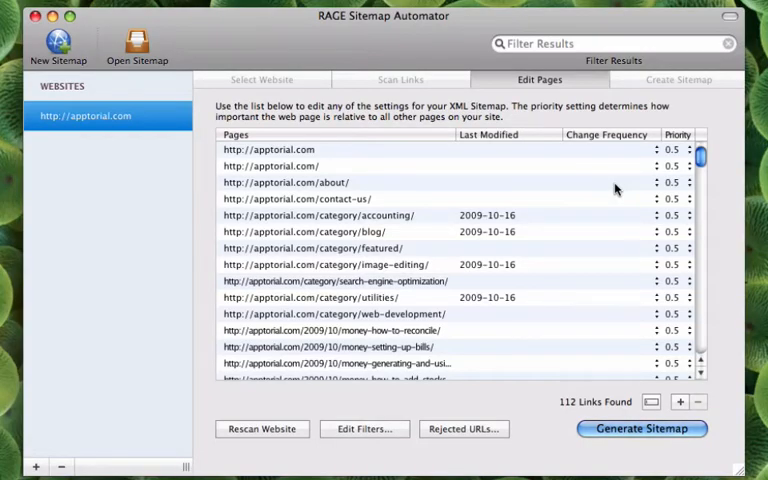
pyautogui.moveTo(622, 424)
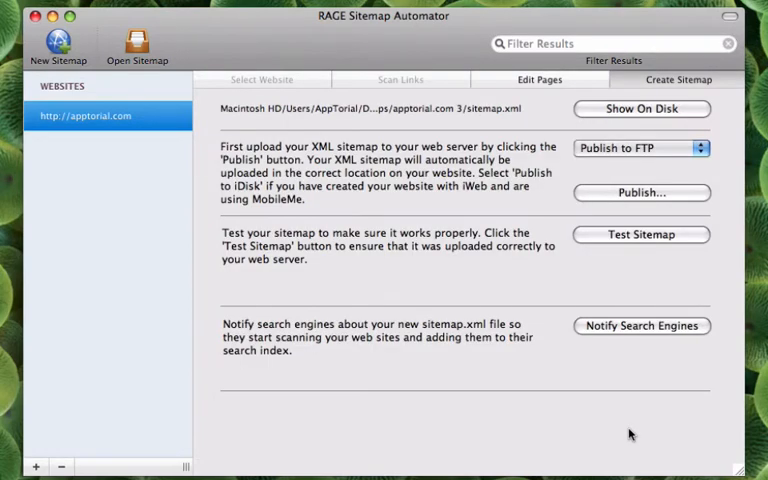
pyautogui.moveTo(536, 238)
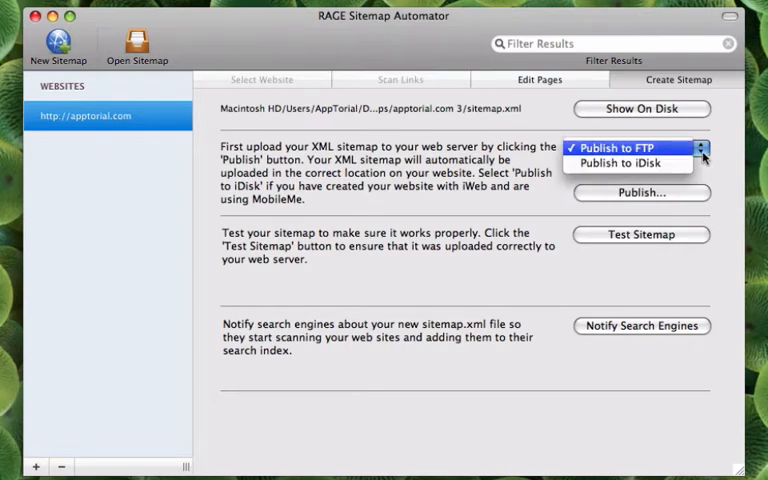
# - Choose Publish to iDisk as the destination and start publishing to MobileMe
pyautogui.click(626, 148)
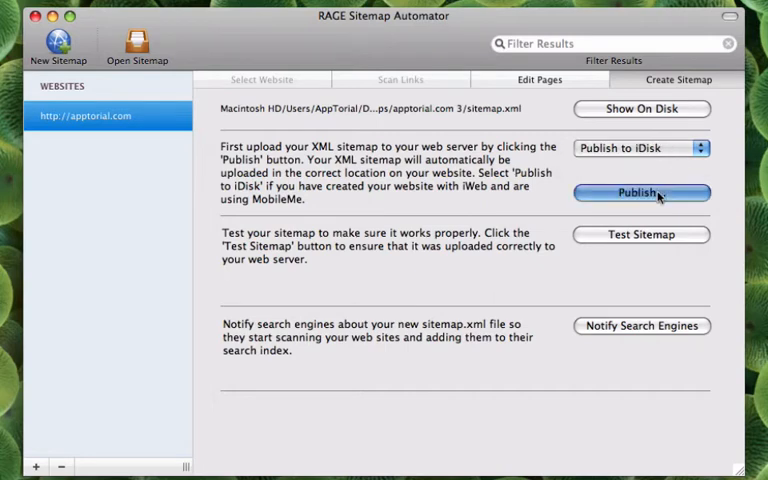
pyautogui.click(640, 192)
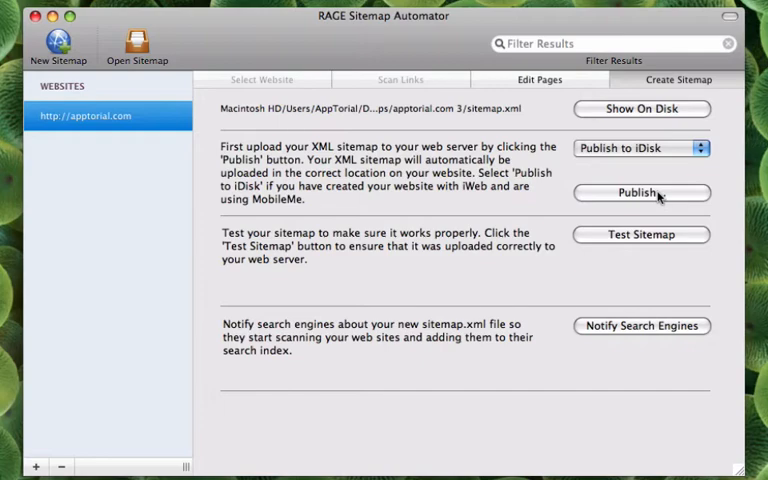
pyautogui.click(640, 192)
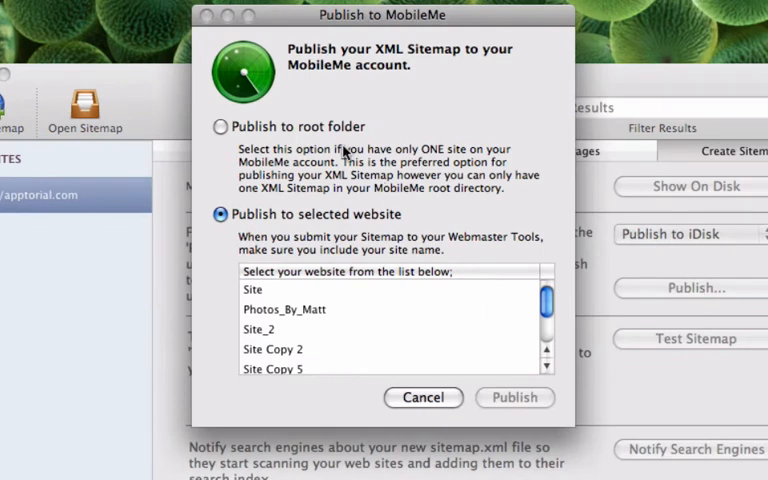
pyautogui.moveTo(344, 200)
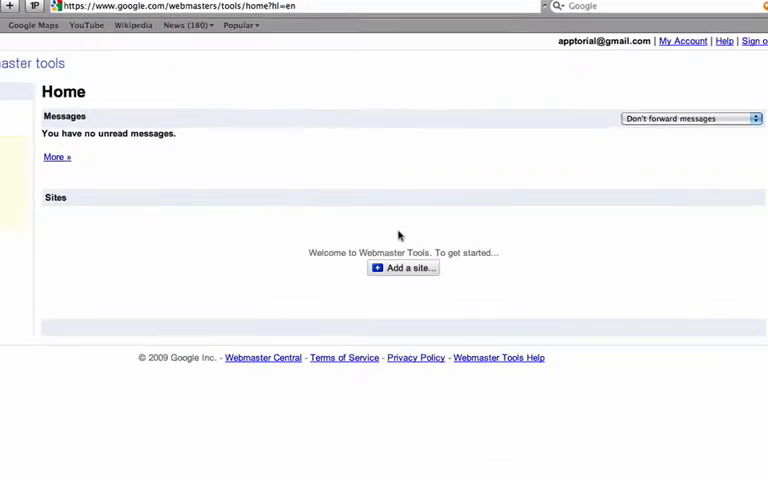
pyautogui.click(402, 268)
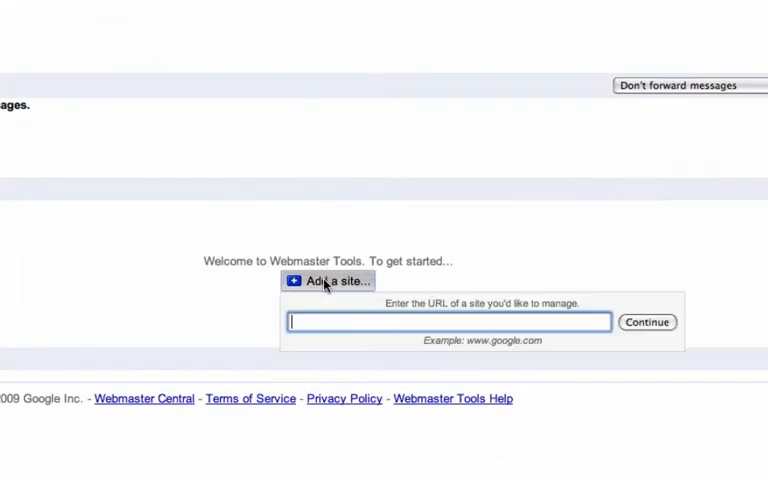
pyautogui.write('www')
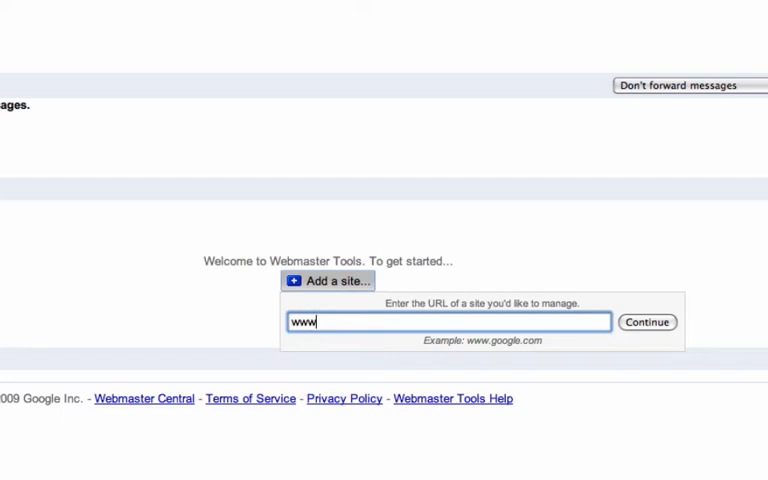
pyautogui.write('mysite.com')
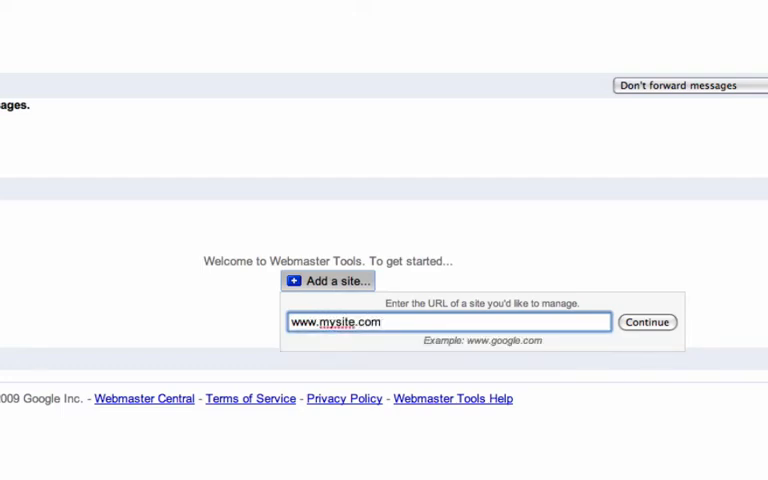
pyautogui.write('/P')
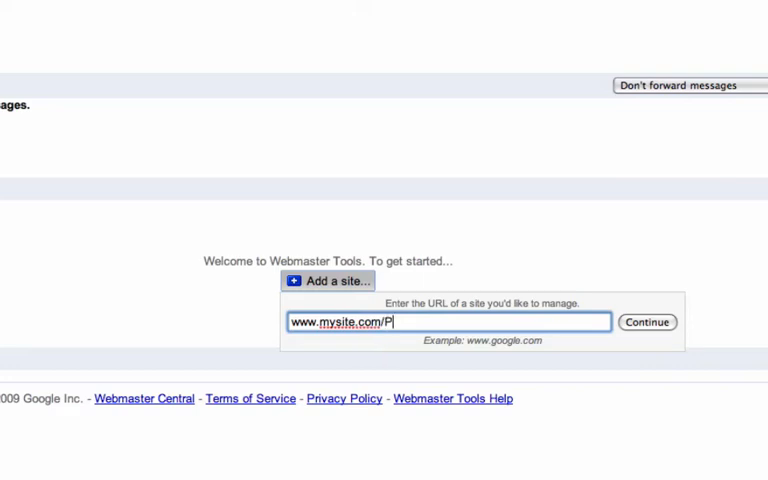
pyautogui.write('hotos_By')
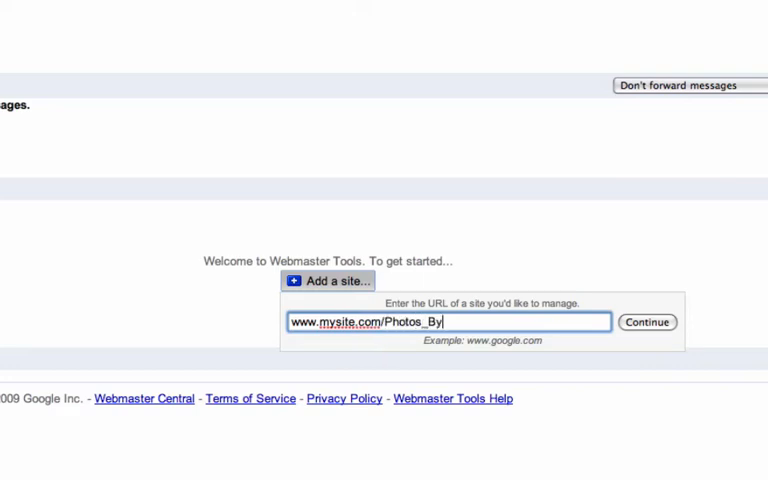
pyautogui.write('Matt')
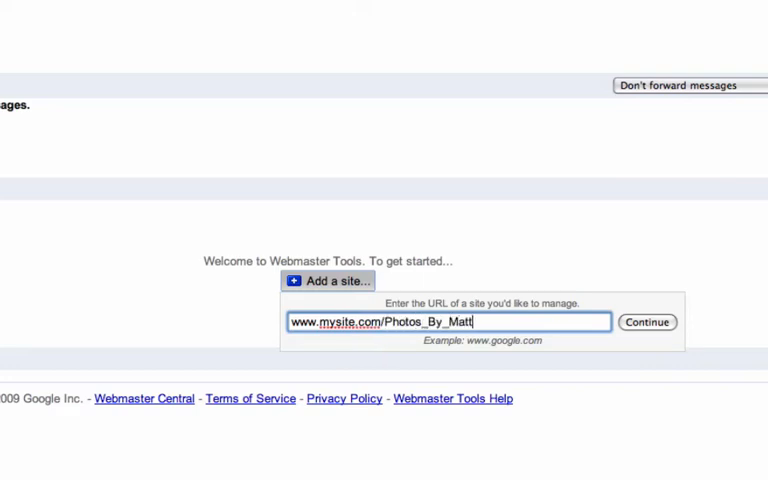
pyautogui.moveTo(396, 280)
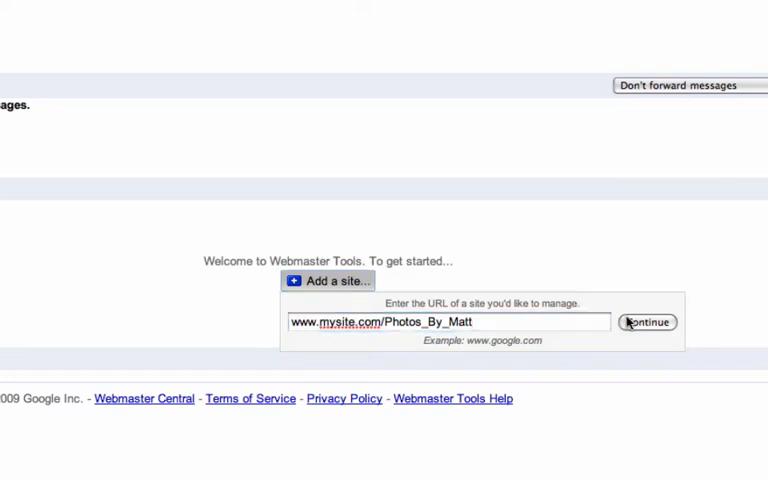
pyautogui.click(648, 322)
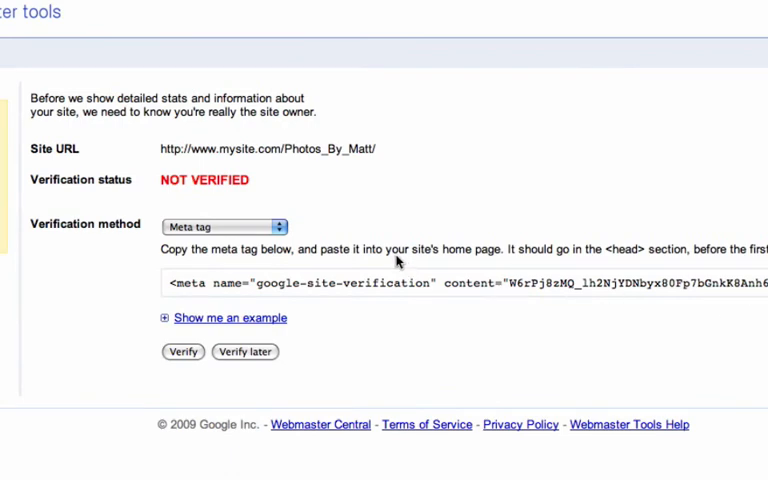
pyautogui.moveTo(318, 234)
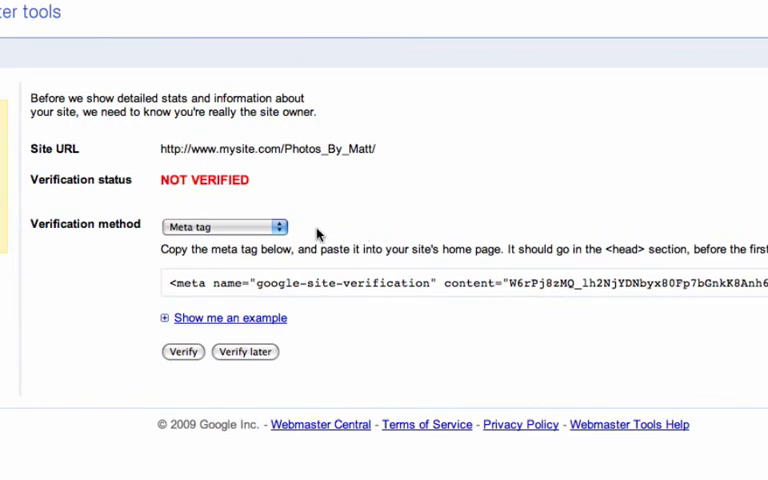
# - Switch verification to HTML file upload and download the verification file
pyautogui.click(222, 224)
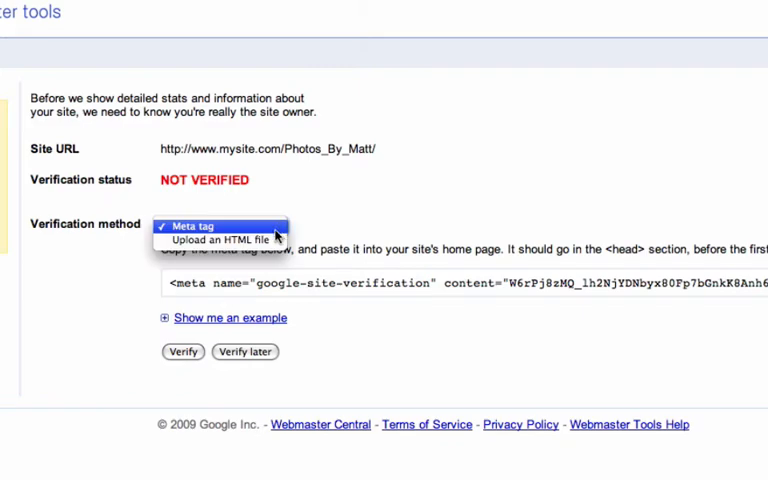
pyautogui.click(224, 240)
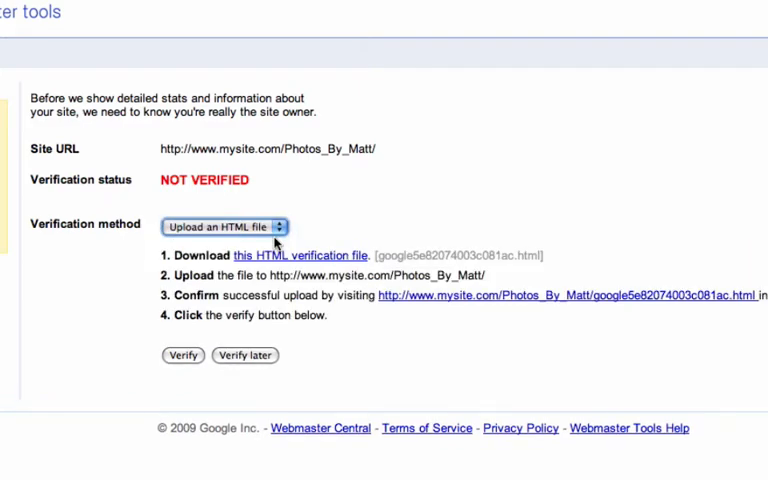
pyautogui.moveTo(330, 256)
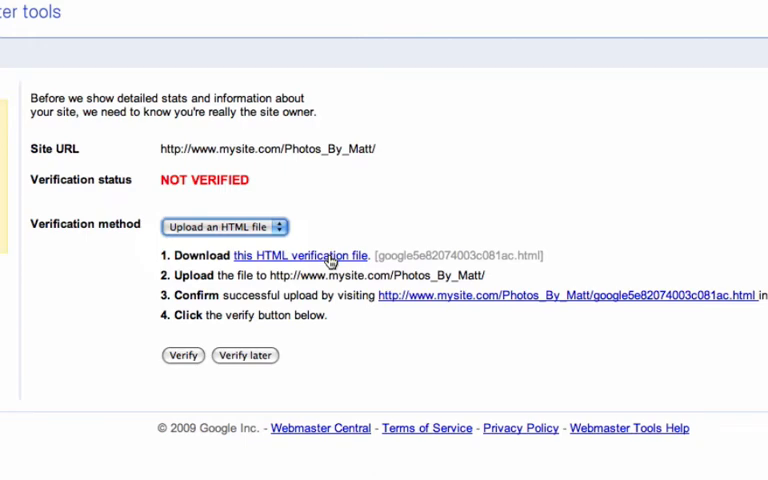
pyautogui.click(300, 256)
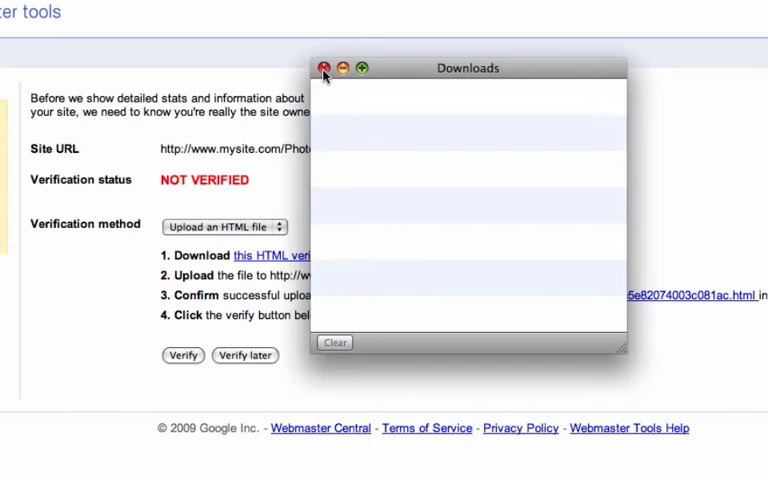
pyautogui.click(322, 68)
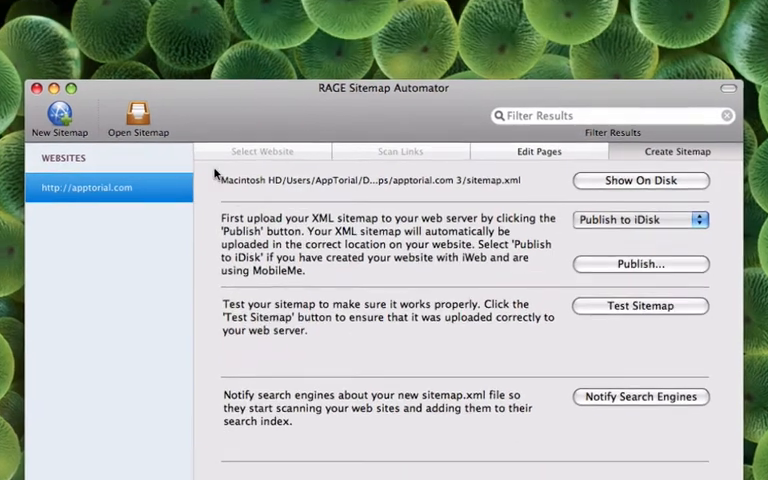
# - Start Publish Verification File from the File menu and choose to select a file
pyautogui.click(68, 8)
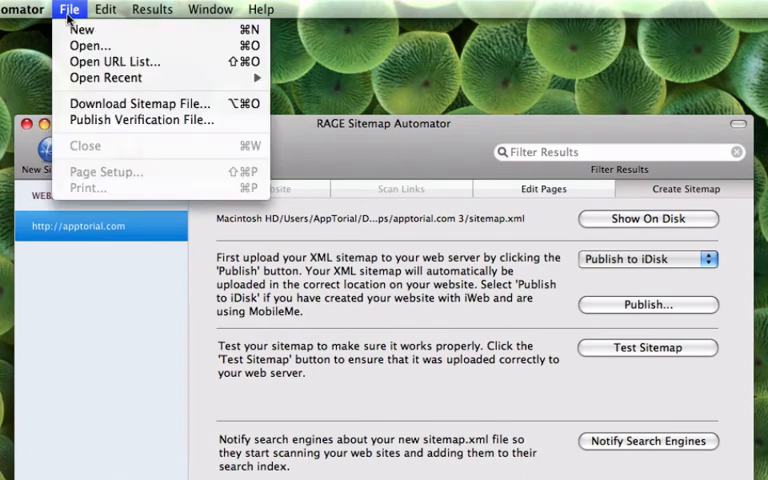
pyautogui.moveTo(142, 120)
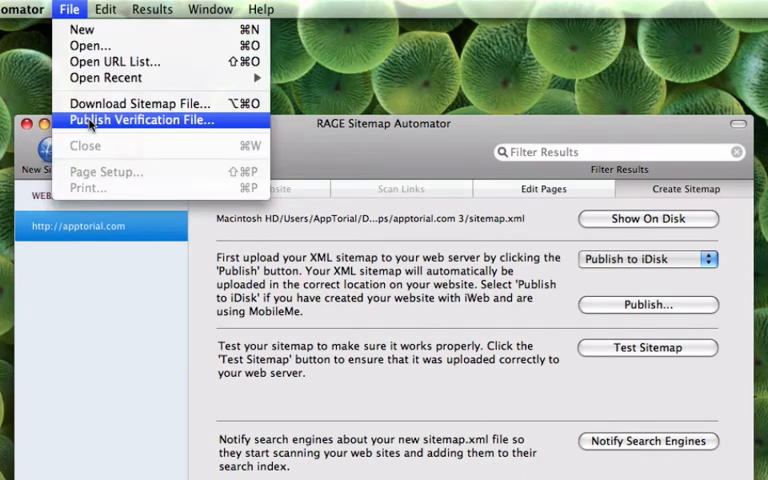
pyautogui.click(142, 120)
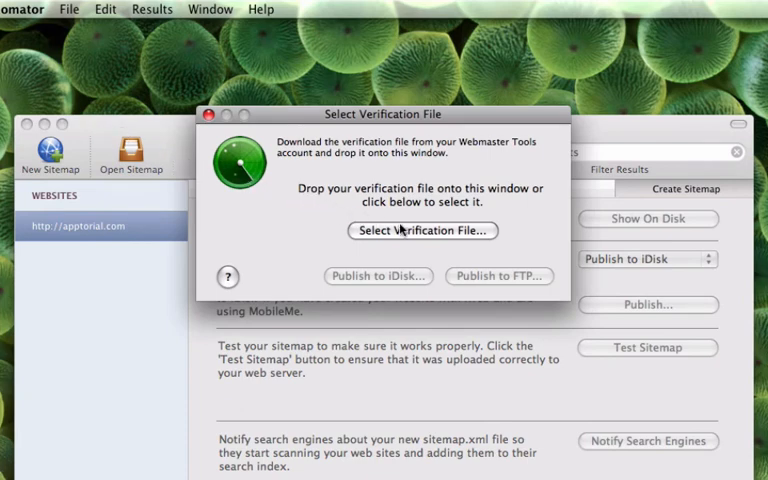
pyautogui.click(422, 230)
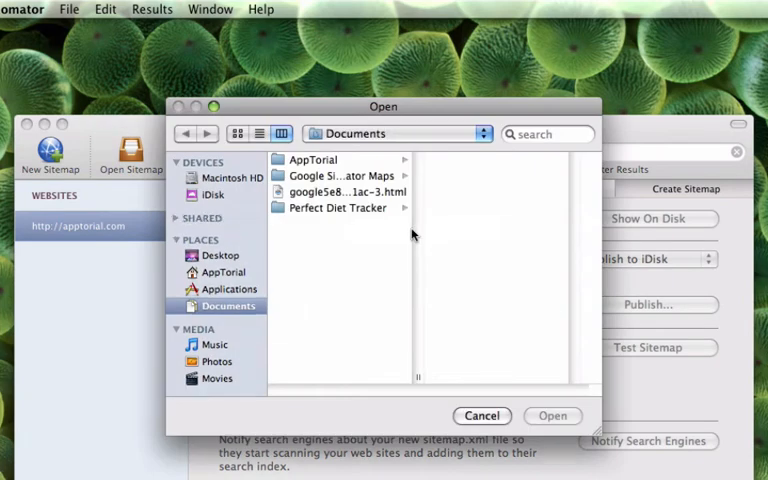
# - Load the downloaded google5e82074003c081ac-3.html verification file
pyautogui.click(340, 192)
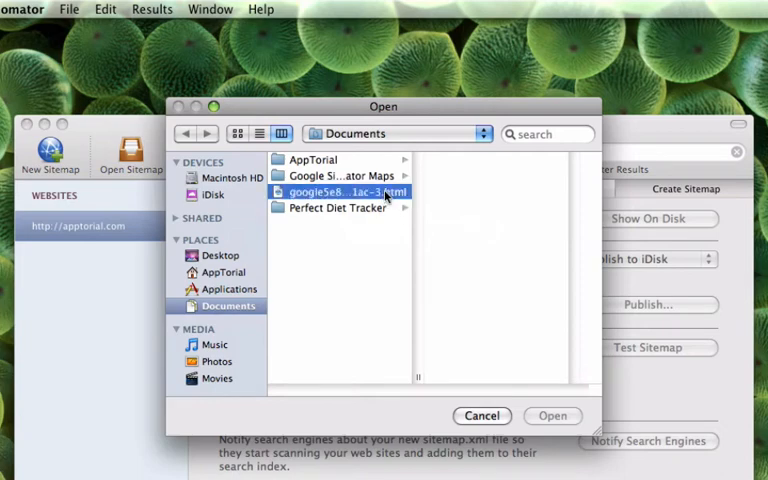
pyautogui.click(344, 192)
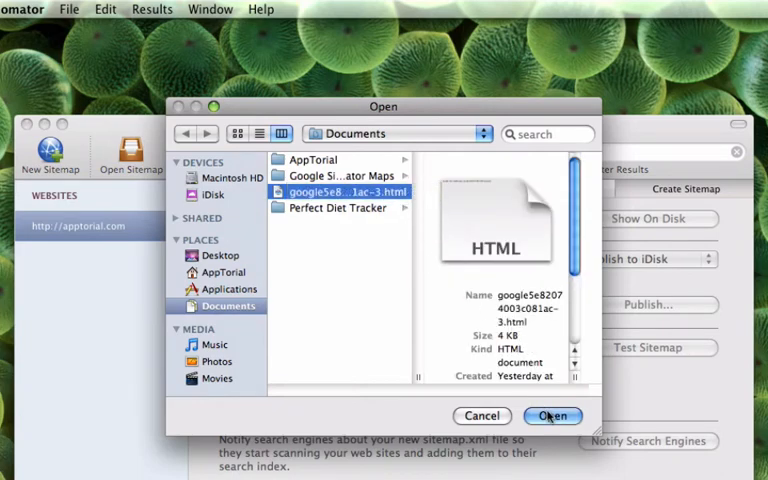
pyautogui.click(552, 416)
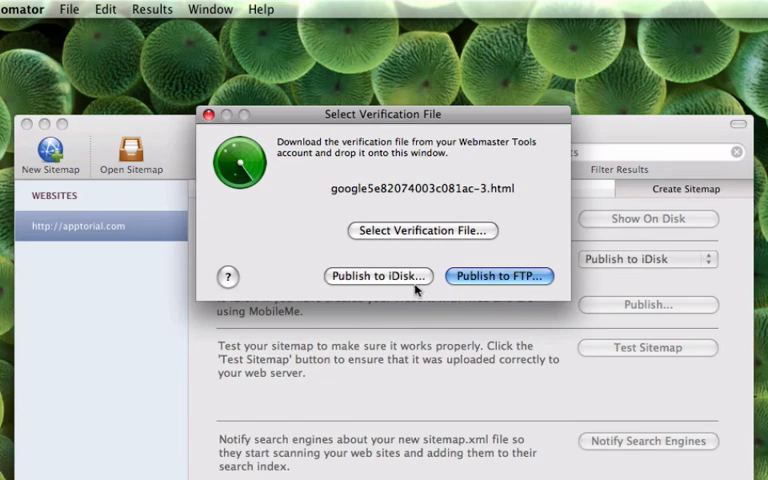
pyautogui.moveTo(464, 286)
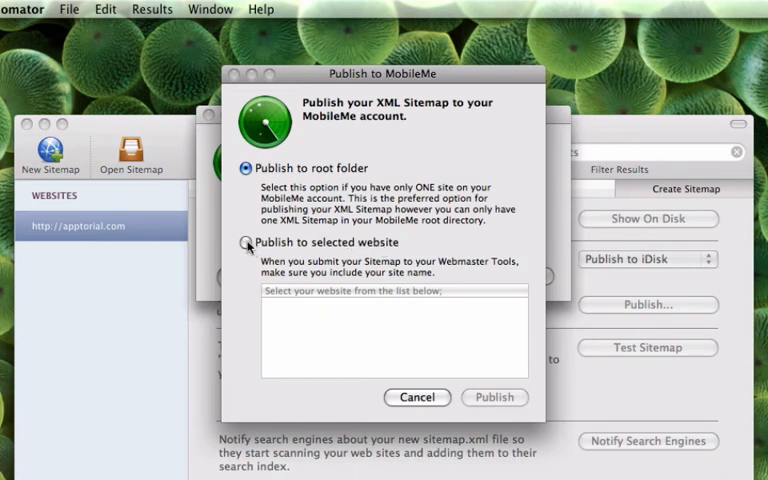
# - Publish to the selected Photos_By_Matt website instead of the MobileMe root folder
pyautogui.click(246, 242)
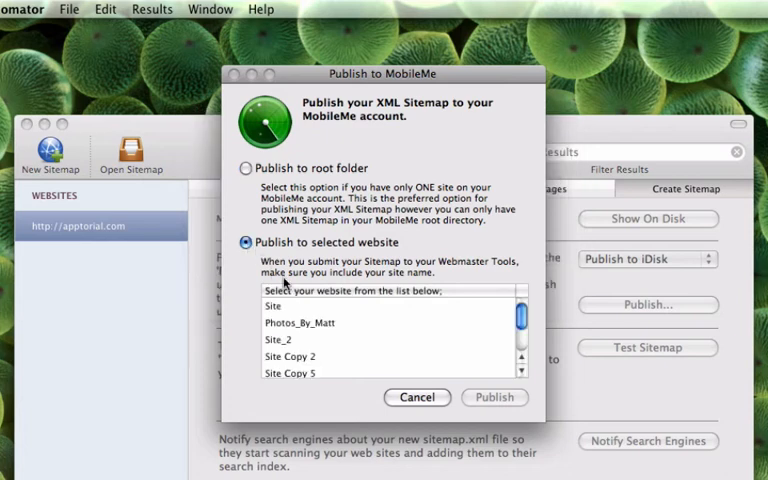
pyautogui.click(300, 322)
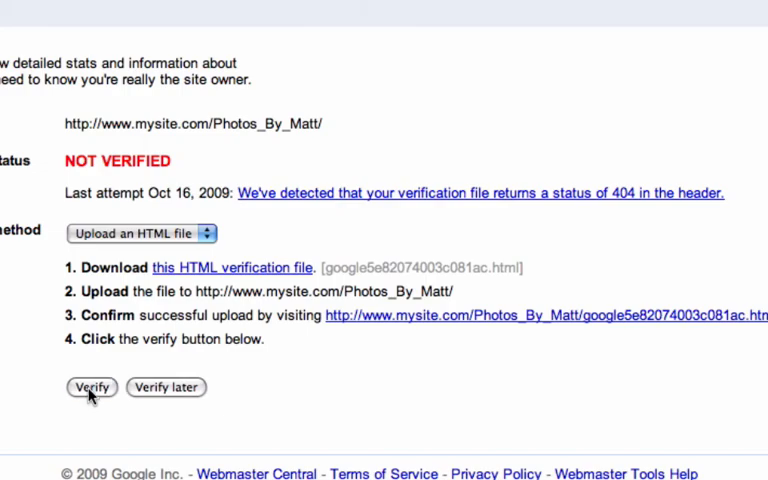
pyautogui.click(88, 388)
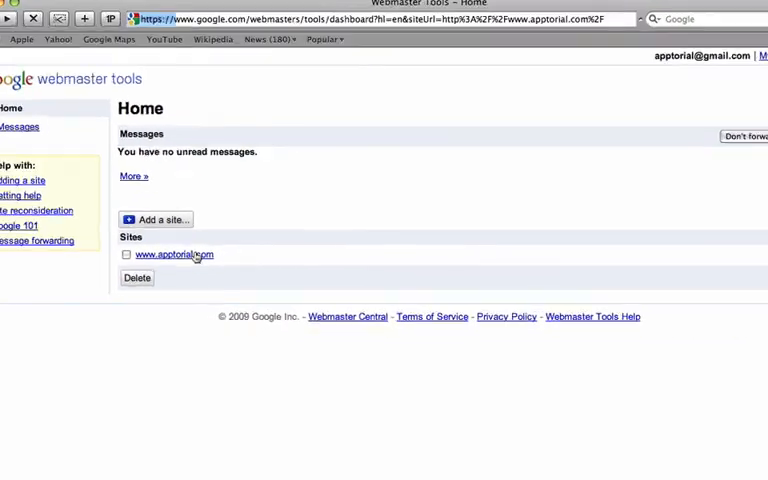
pyautogui.click(174, 254)
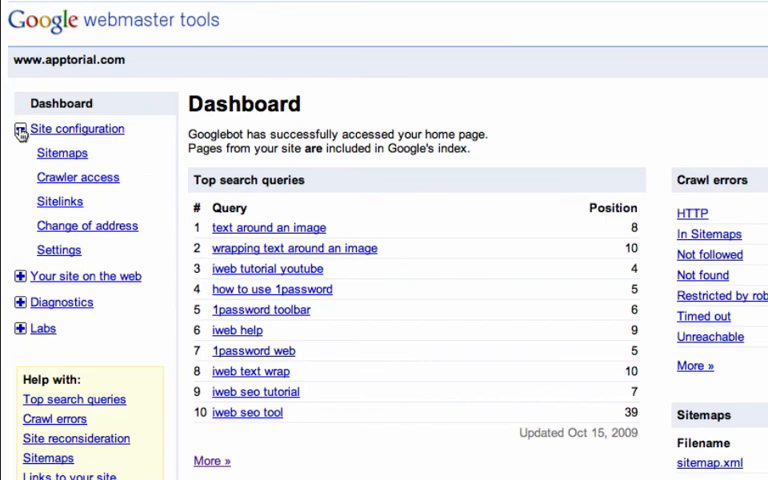
pyautogui.click(18, 132)
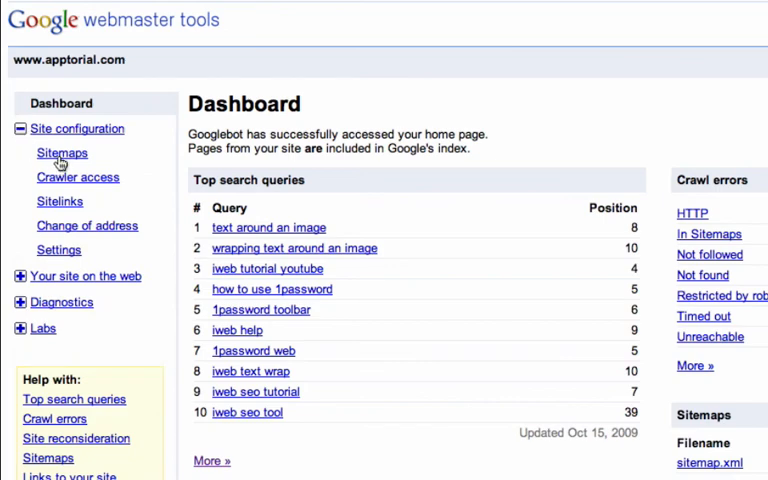
pyautogui.click(60, 152)
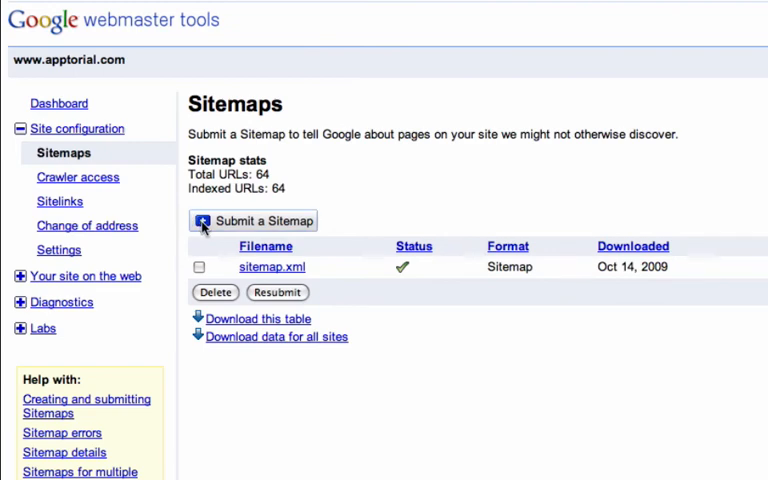
# - Enter sitemap.xml as a new sitemap to submit
pyautogui.click(252, 220)
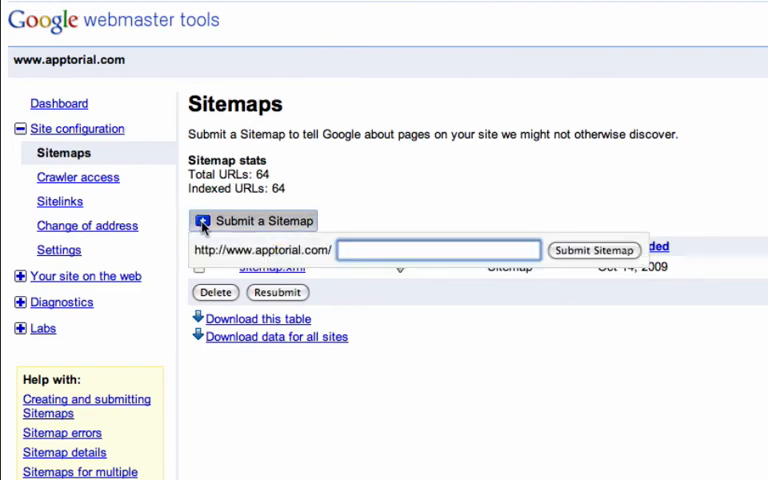
pyautogui.write('sitemap.')
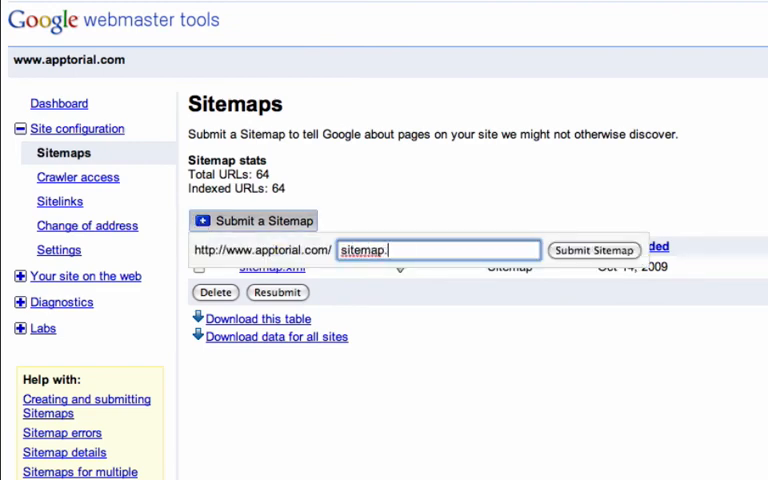
pyautogui.write('xml')
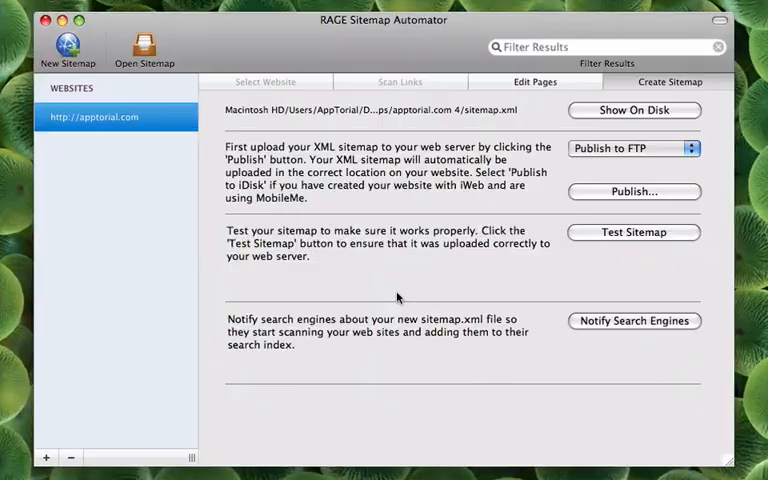
pyautogui.moveTo(408, 300)
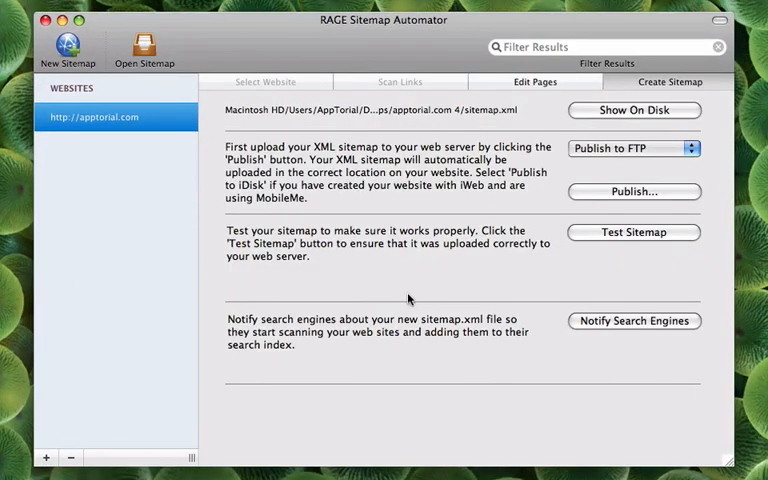
# - Notify Google, Yahoo, Bing and Ask.com of the updated sitemap and confirm
pyautogui.click(634, 320)
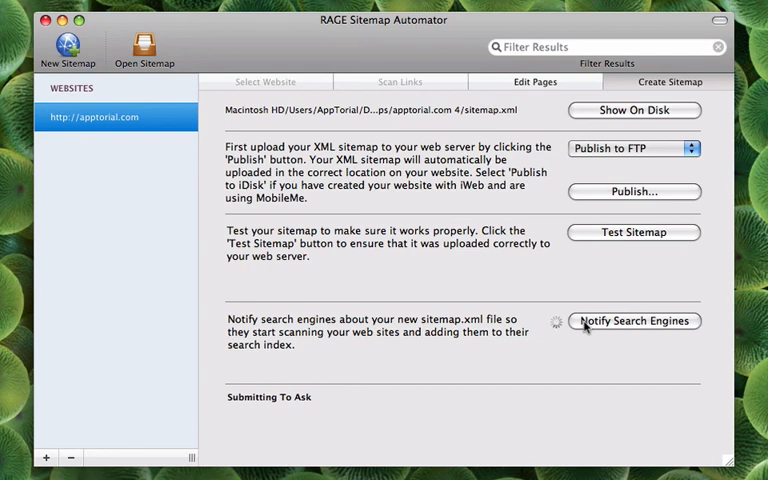
pyautogui.click(634, 320)
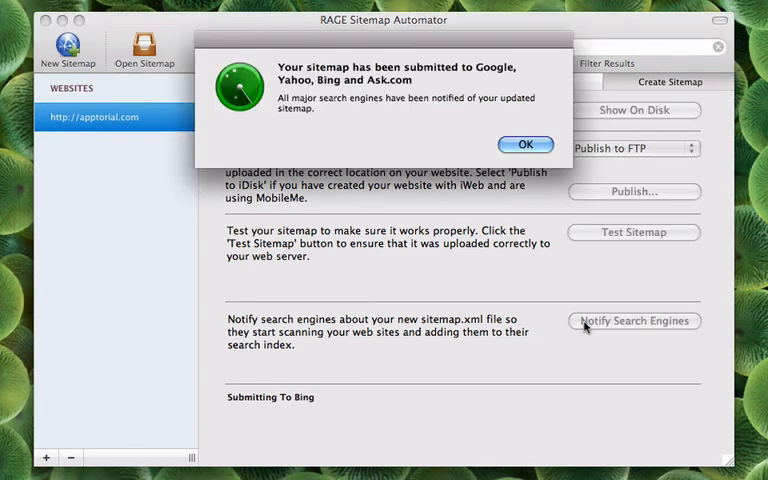